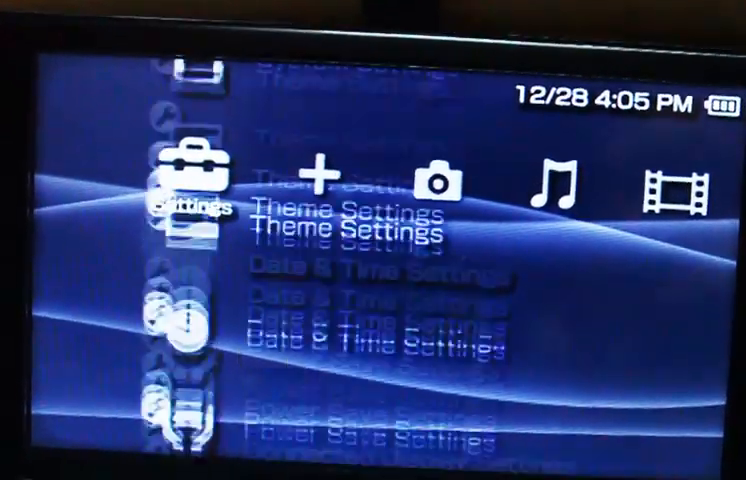
scroll(up, 3)
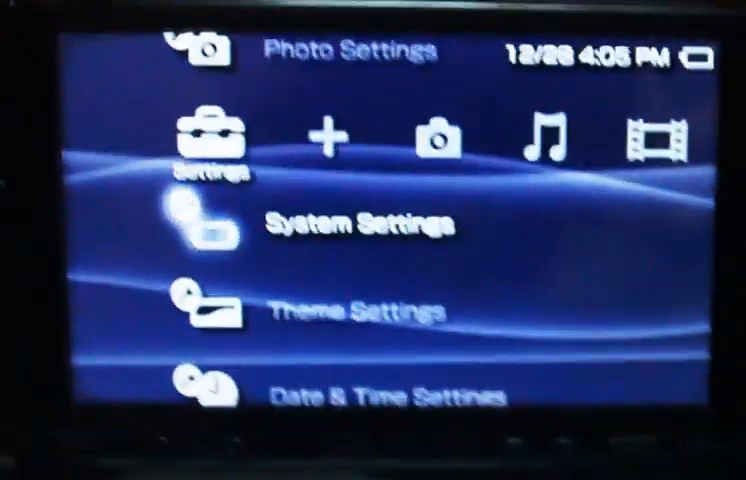